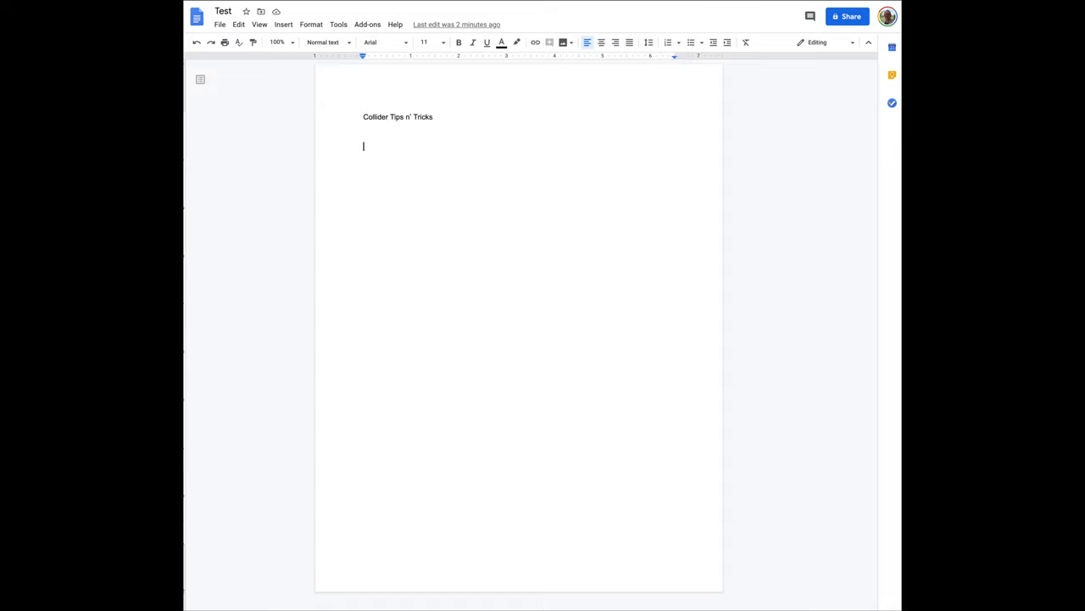
Enter the first address line '14 4th Street SW' below the Collider Tips n' Tricks title.
text(14 4th)
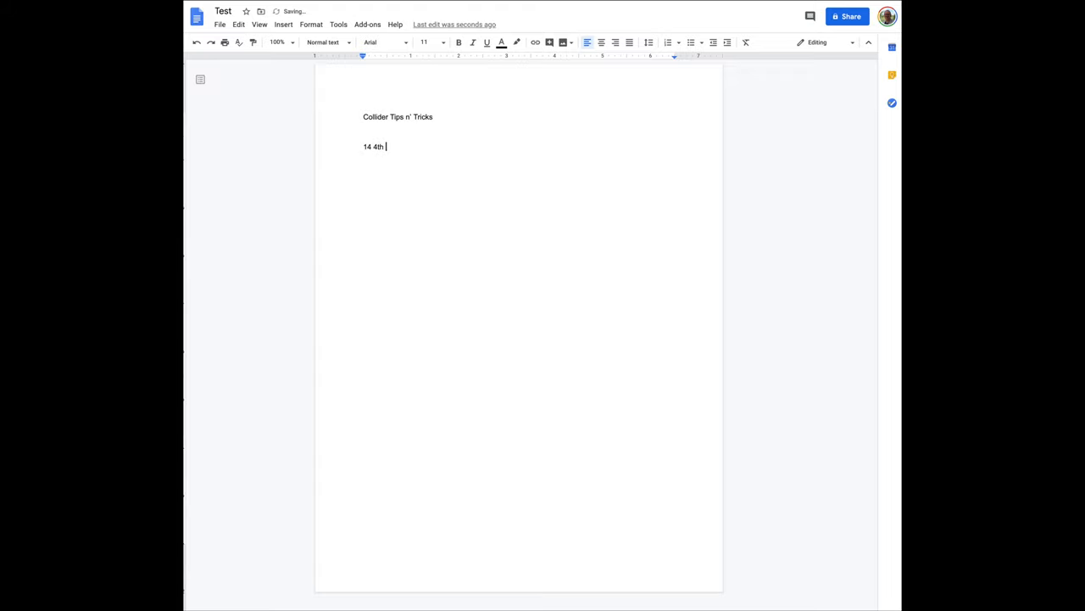
text(Street)
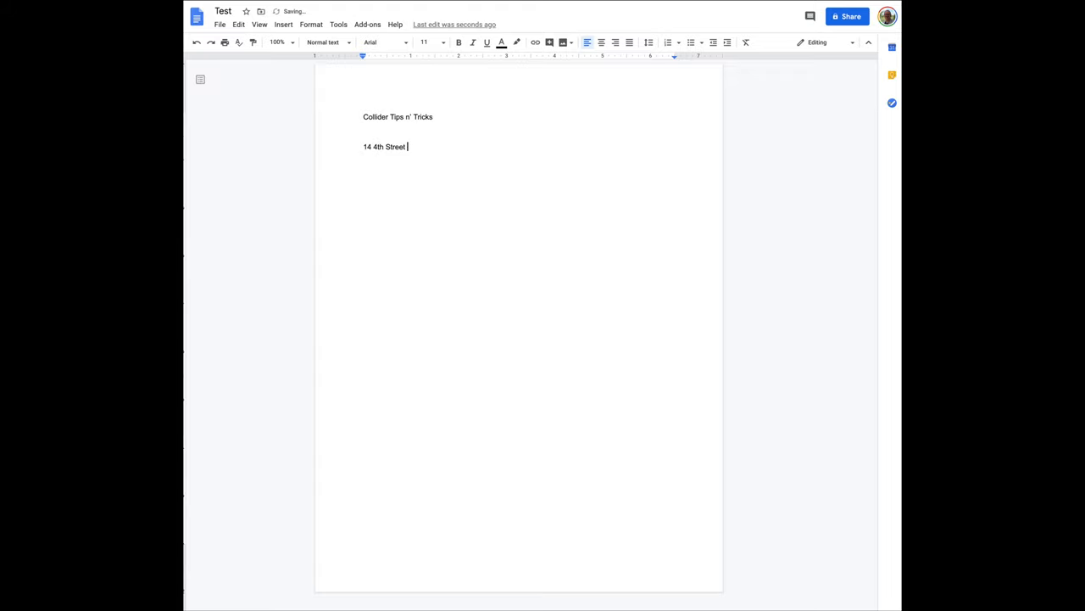
text(SW)
text(Suite 203)
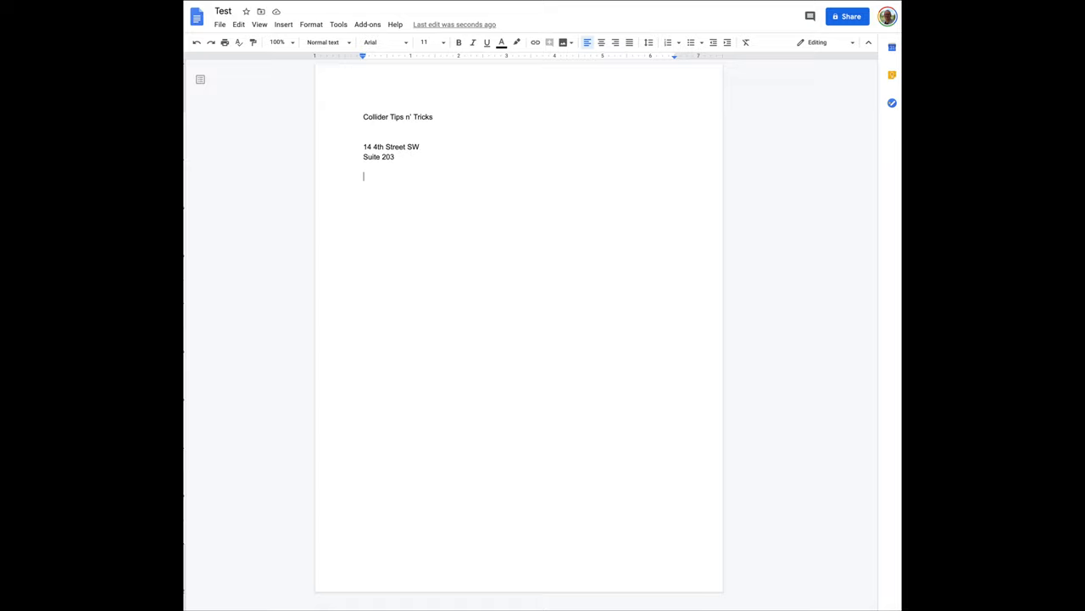
Expand the #add snippet keyword into the full three-line Rochester, MN 55902 address.
text(#)
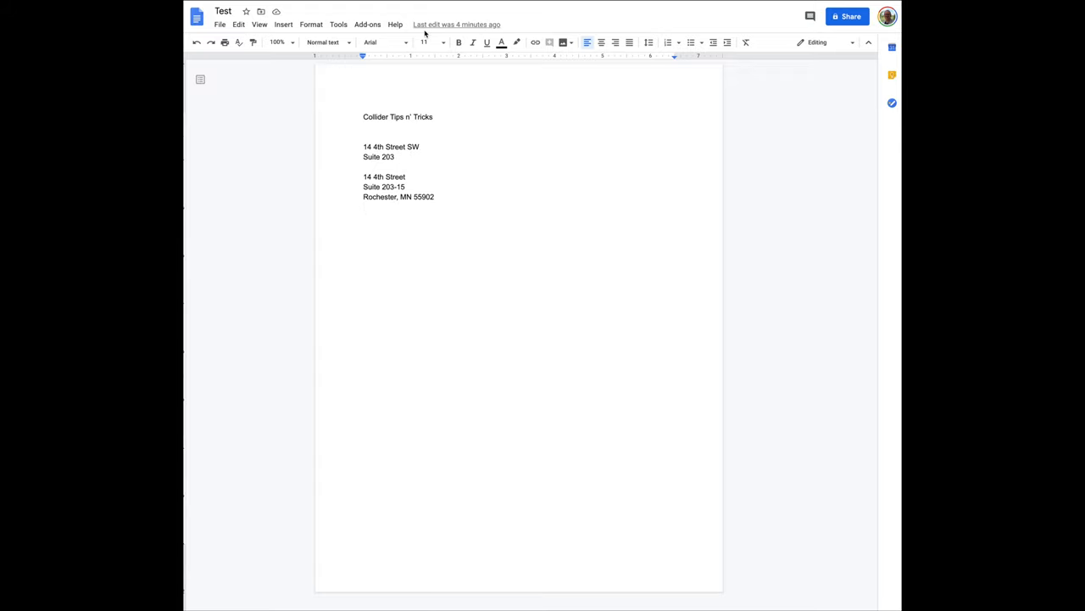
click(363, 207)
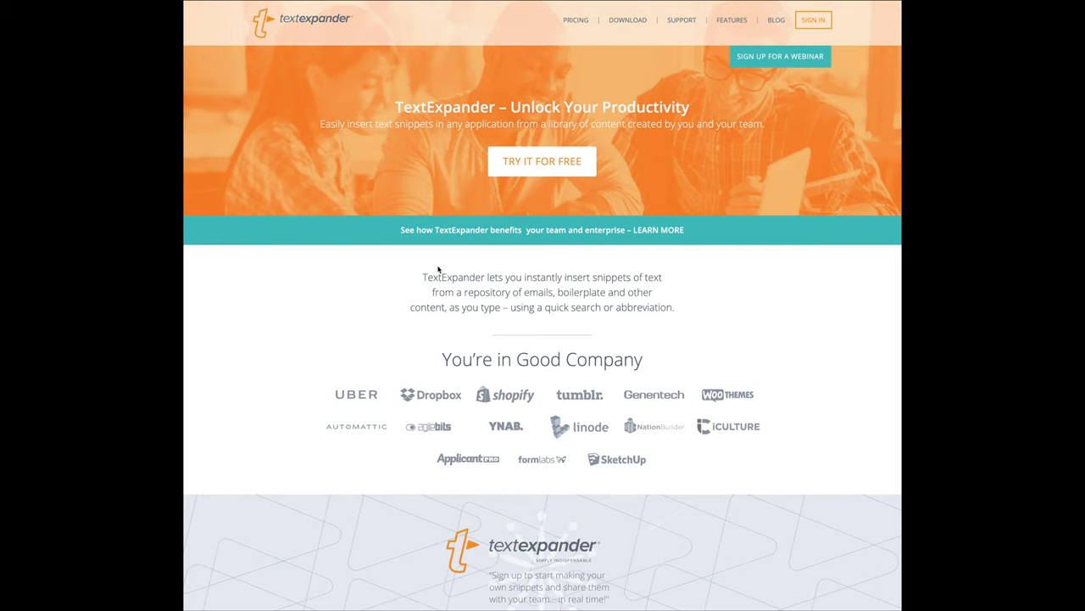
Scroll down the TextExpander homepage to the Communicate Smarter feature overview.
scroll(down, 3)
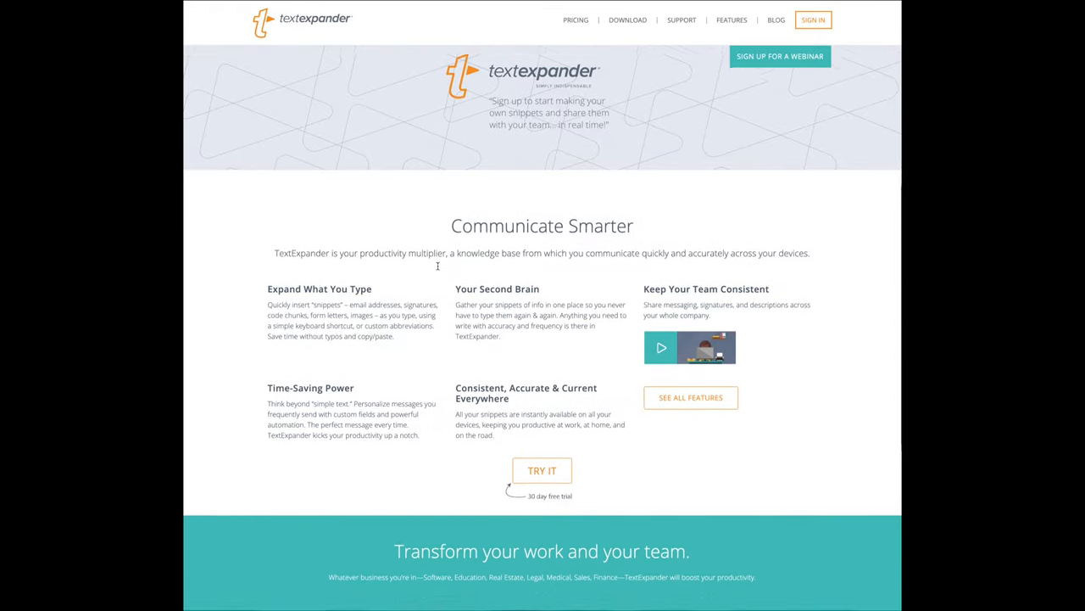
scroll(down, 3)
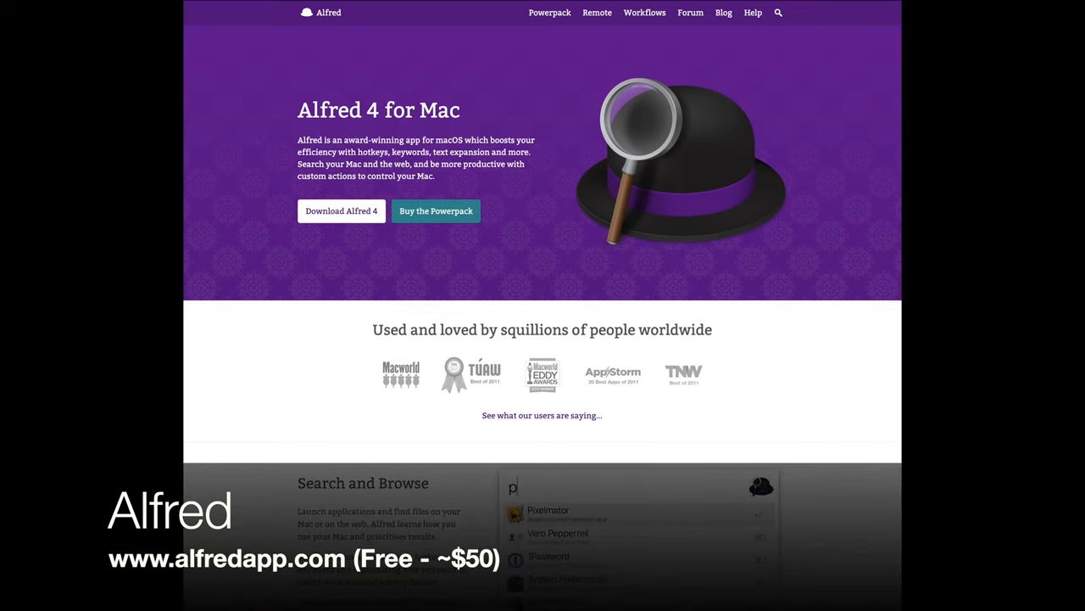
Scroll slightly down the Alfred 4 for Mac homepage.
scroll(down, 3)
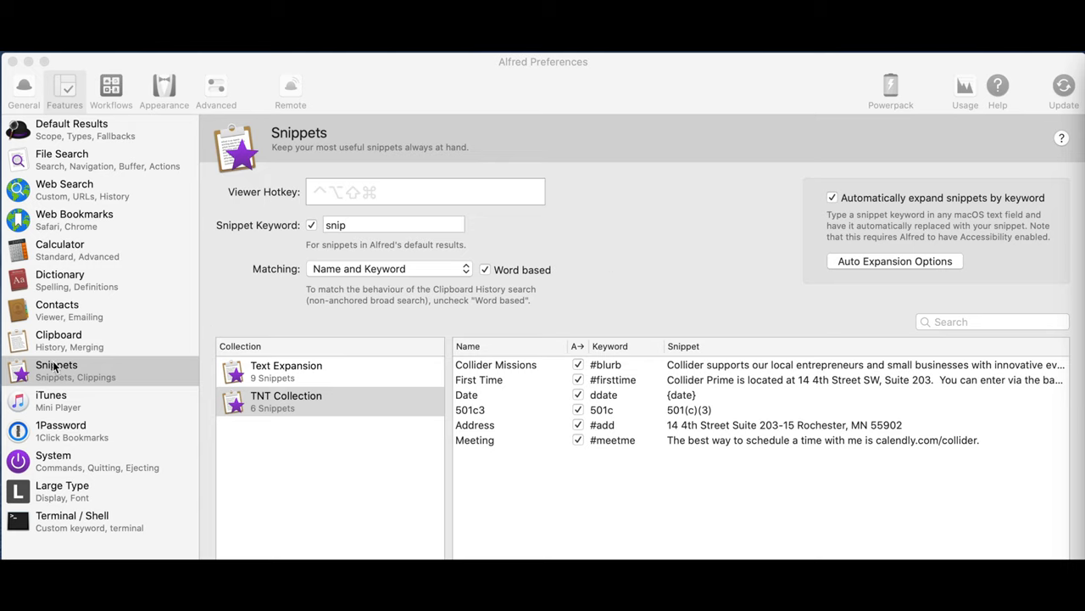
mouse_move(314, 78)
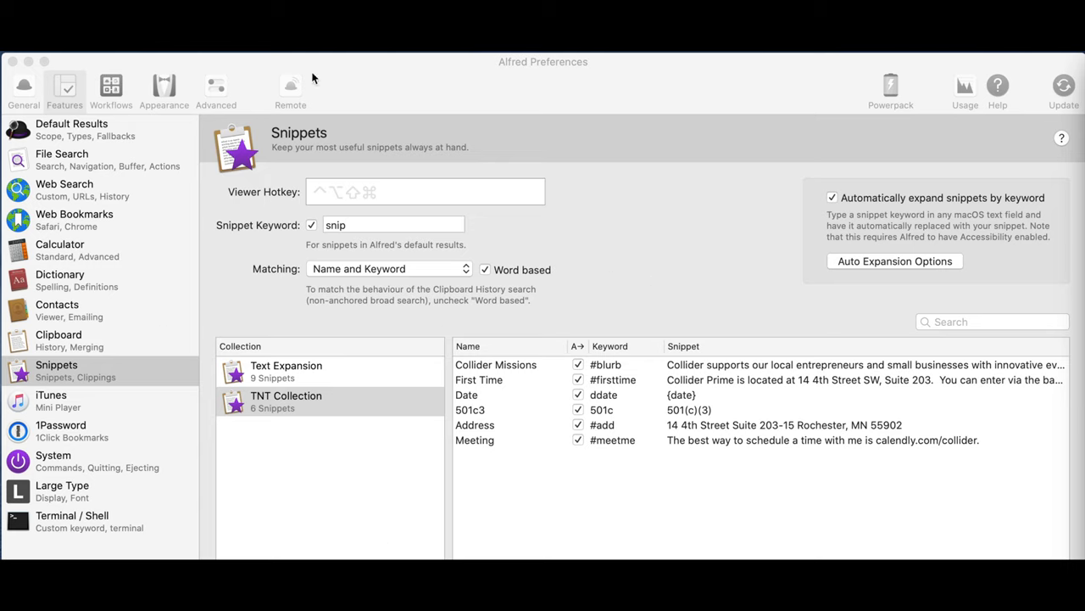
mouse_move(488, 441)
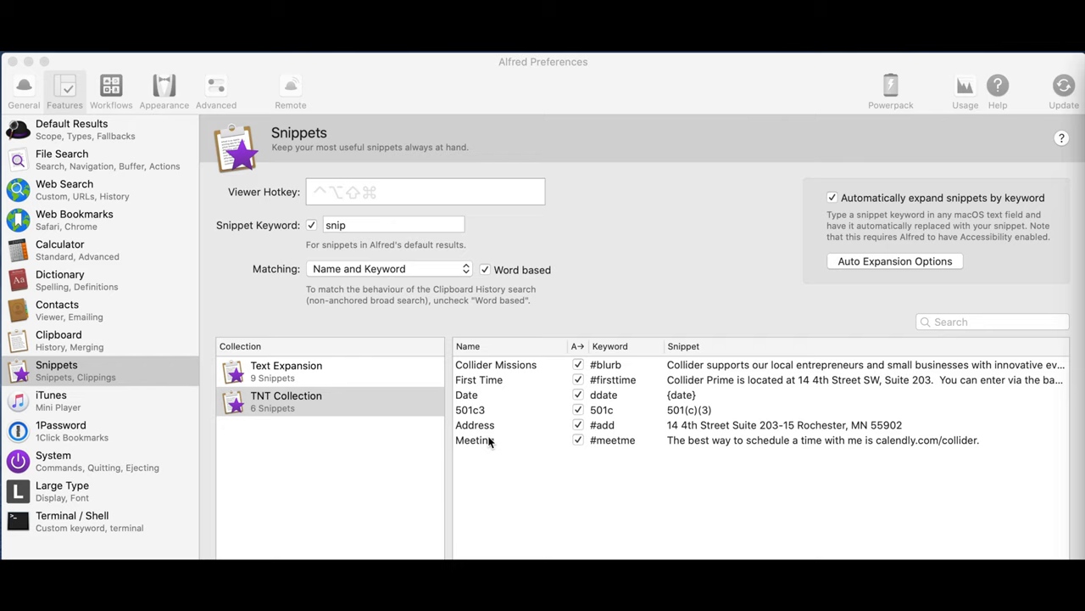
mouse_move(455, 370)
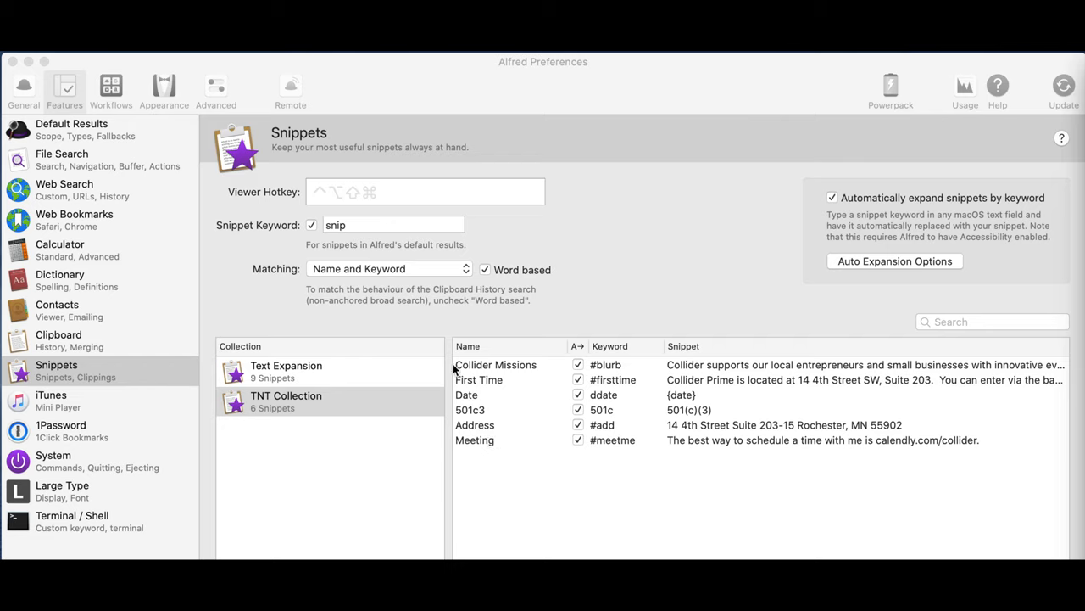
mouse_move(536, 373)
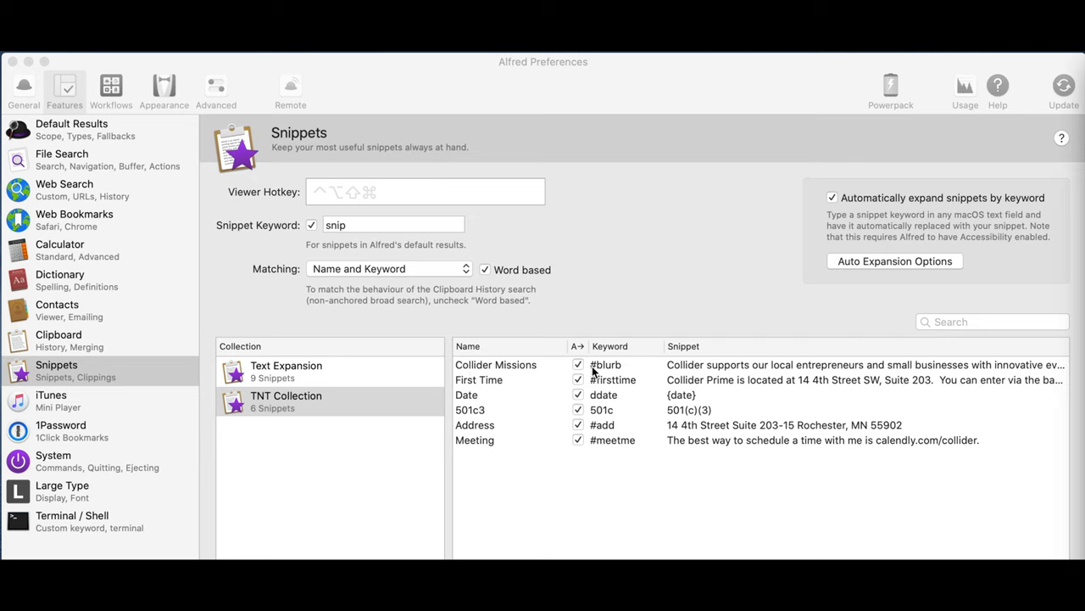
mouse_move(733, 380)
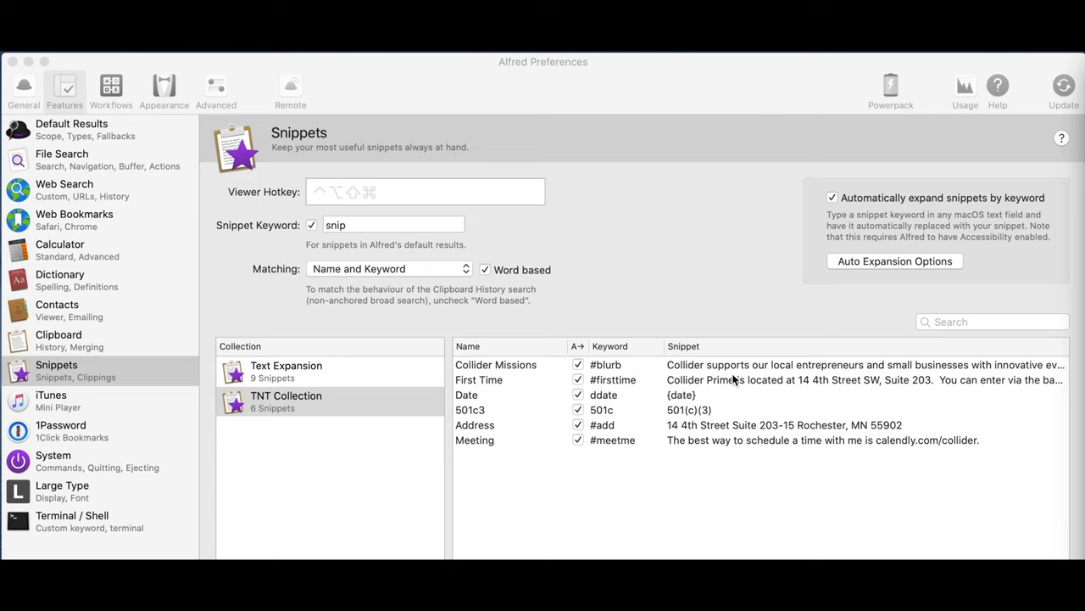
mouse_move(591, 377)
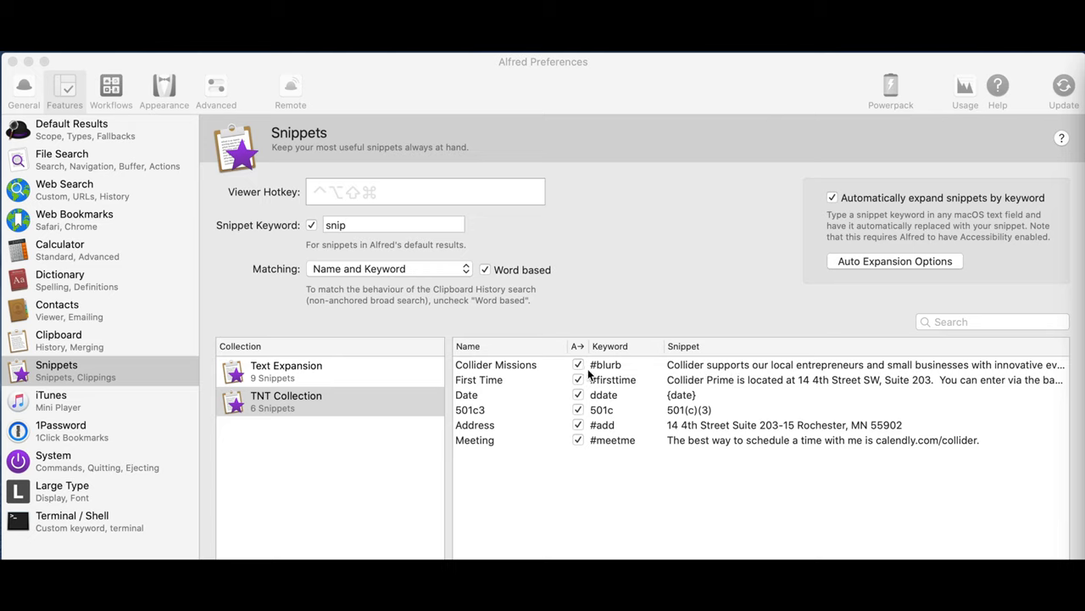
mouse_move(617, 375)
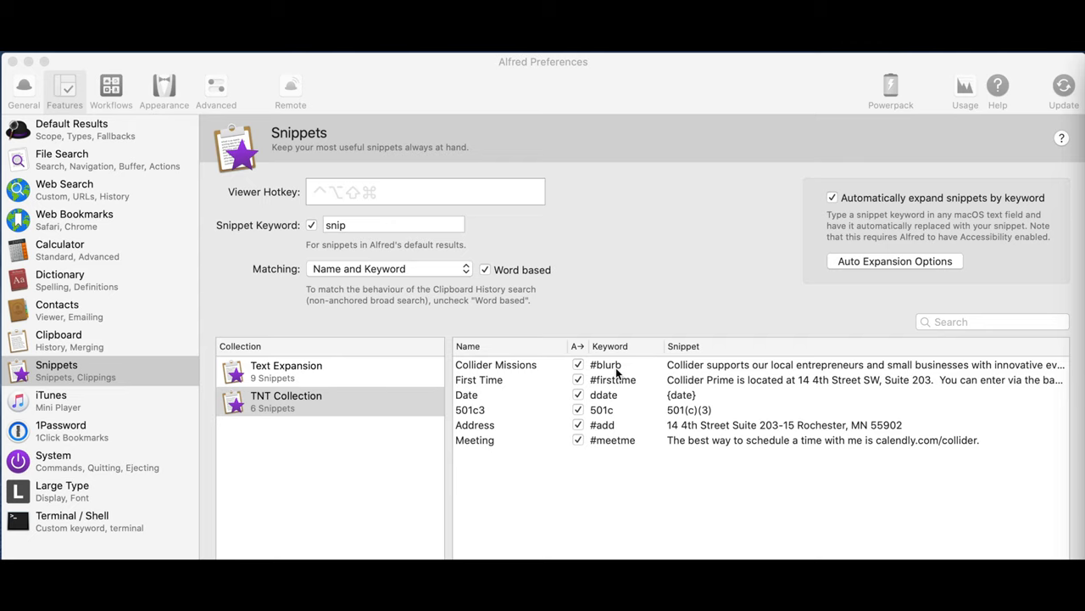
mouse_move(472, 393)
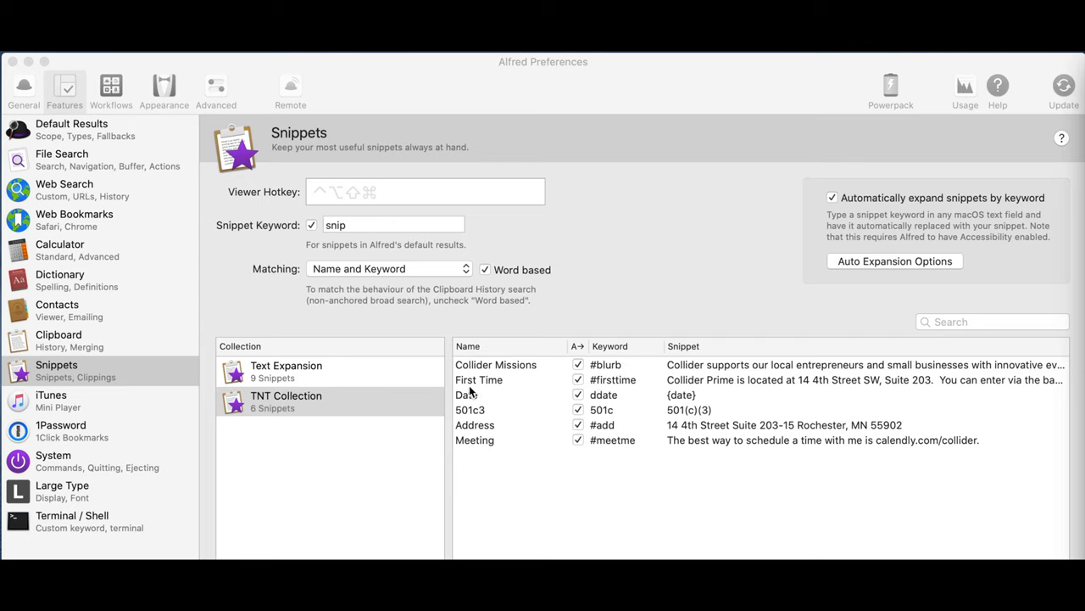
mouse_move(624, 397)
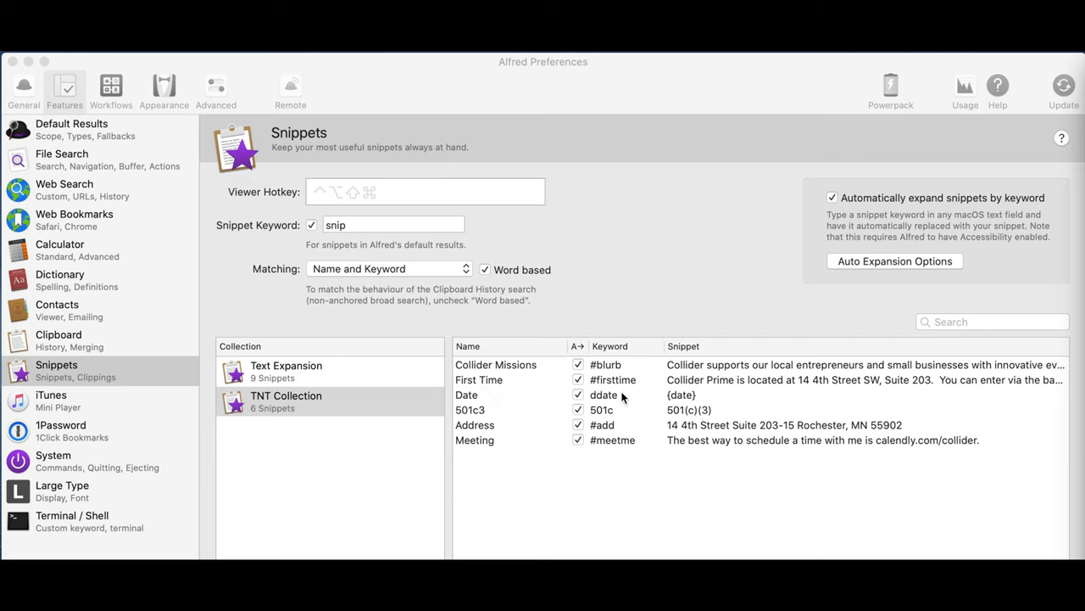
mouse_move(732, 390)
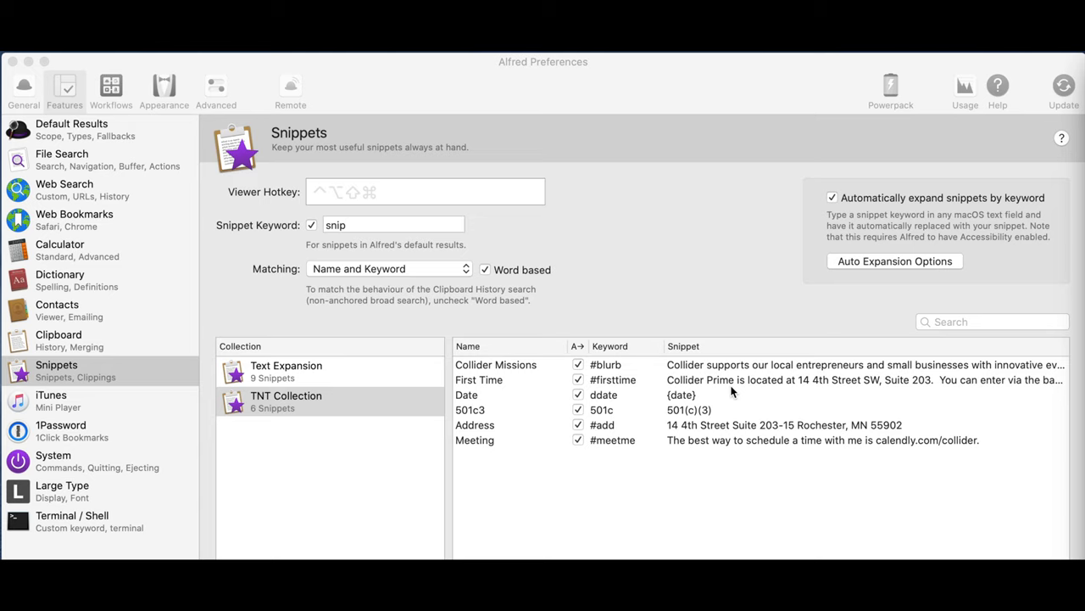
mouse_move(471, 407)
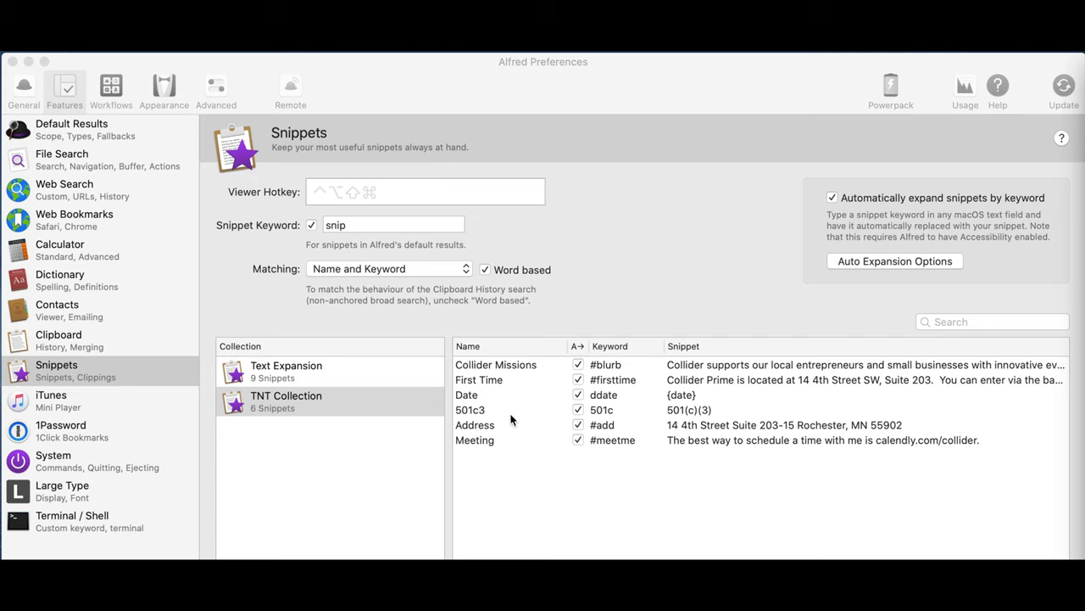
mouse_move(480, 424)
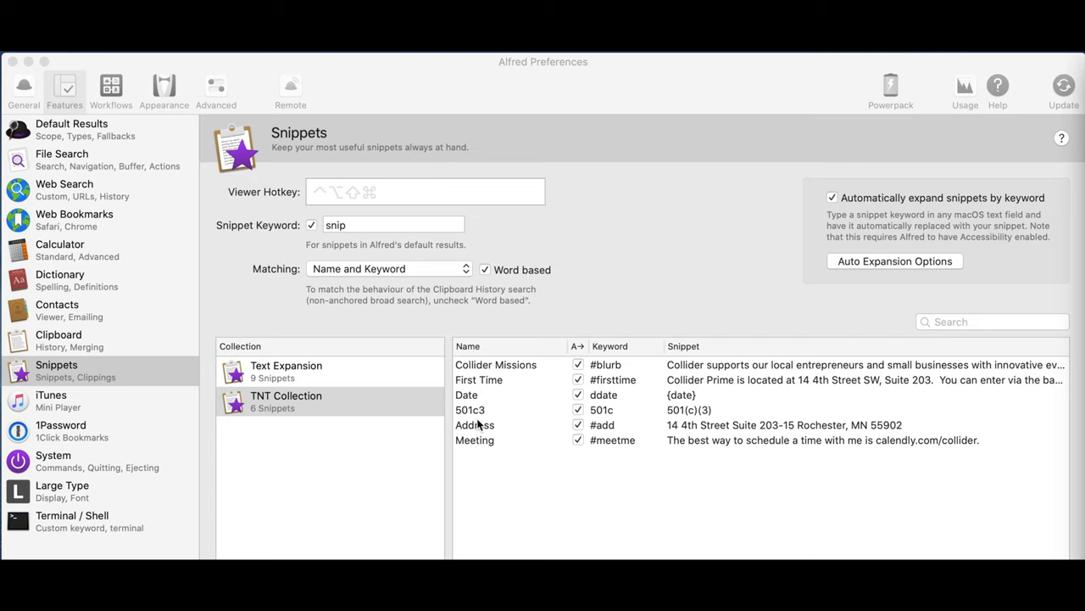
mouse_move(682, 417)
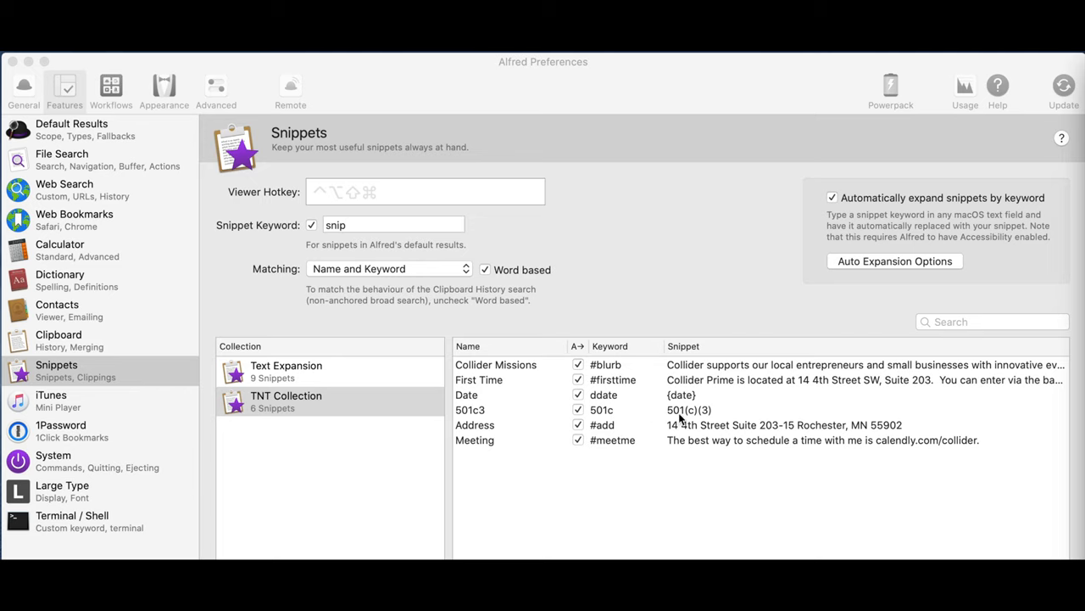
mouse_move(708, 451)
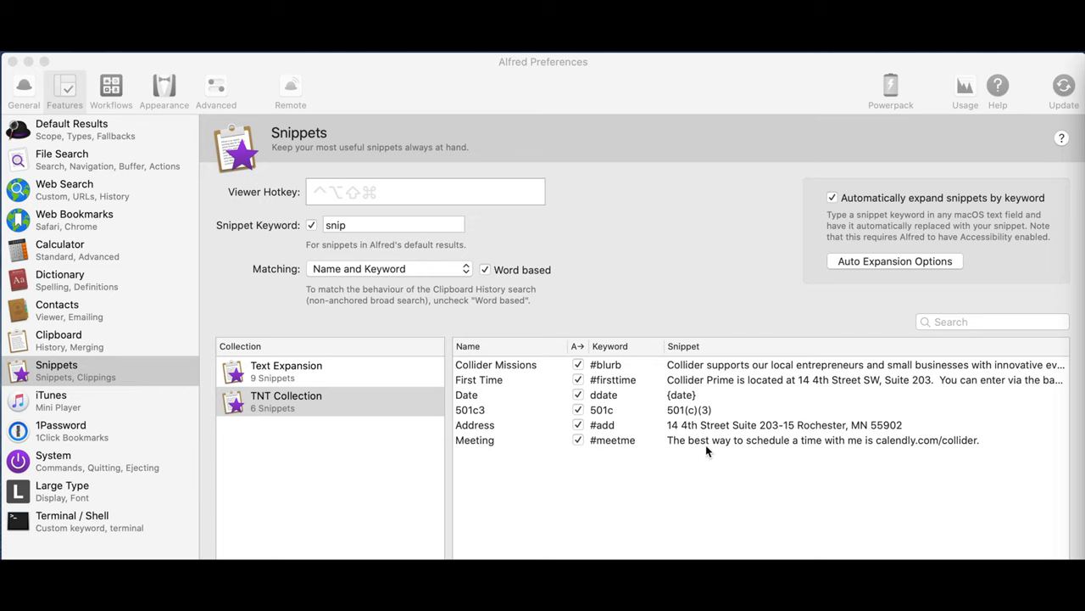
mouse_move(689, 429)
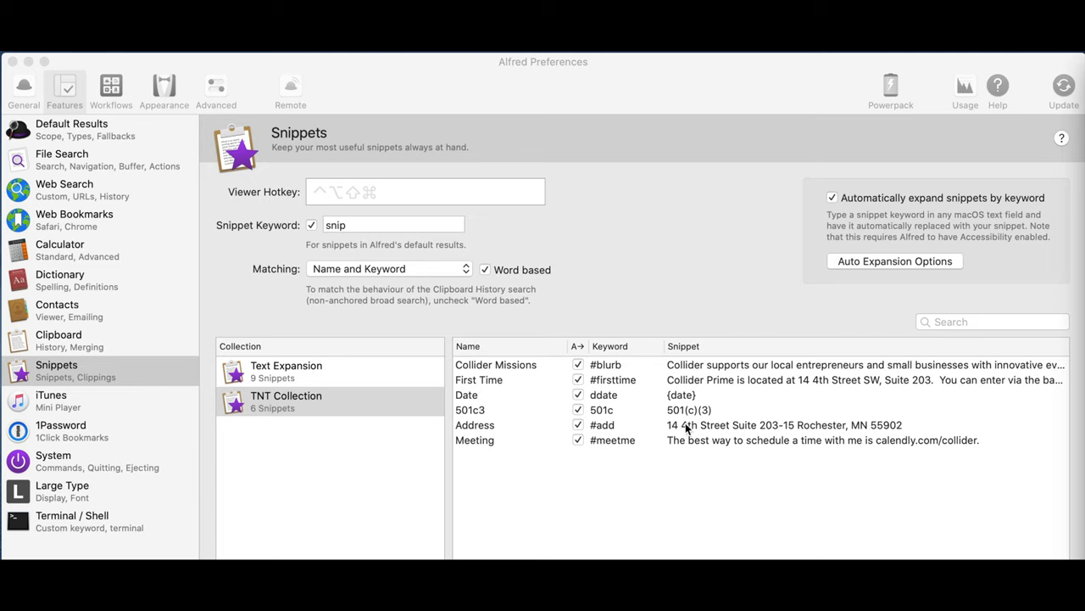
mouse_move(593, 420)
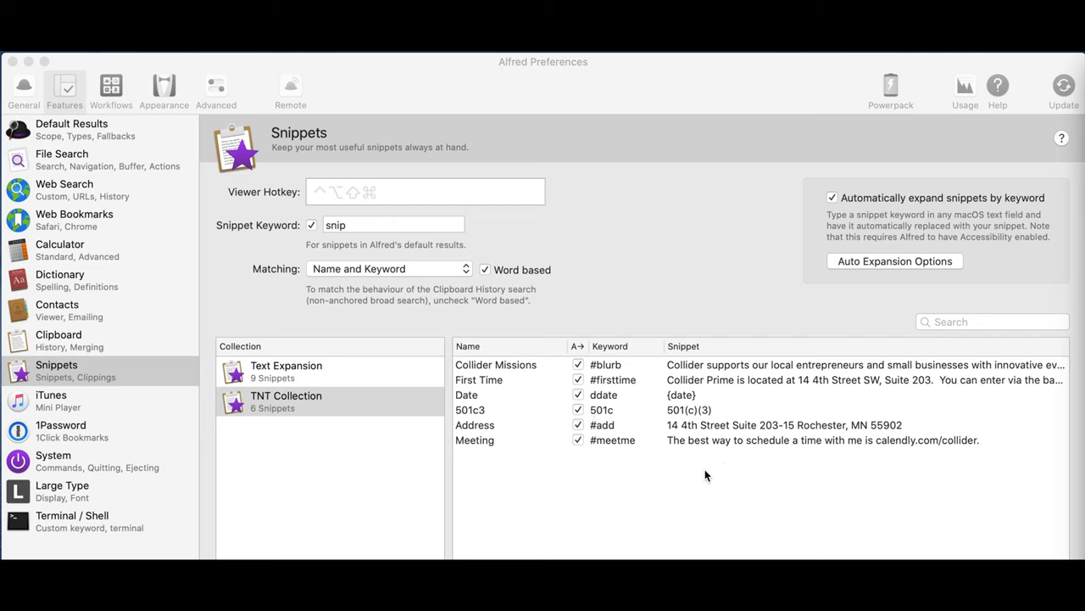
mouse_move(716, 421)
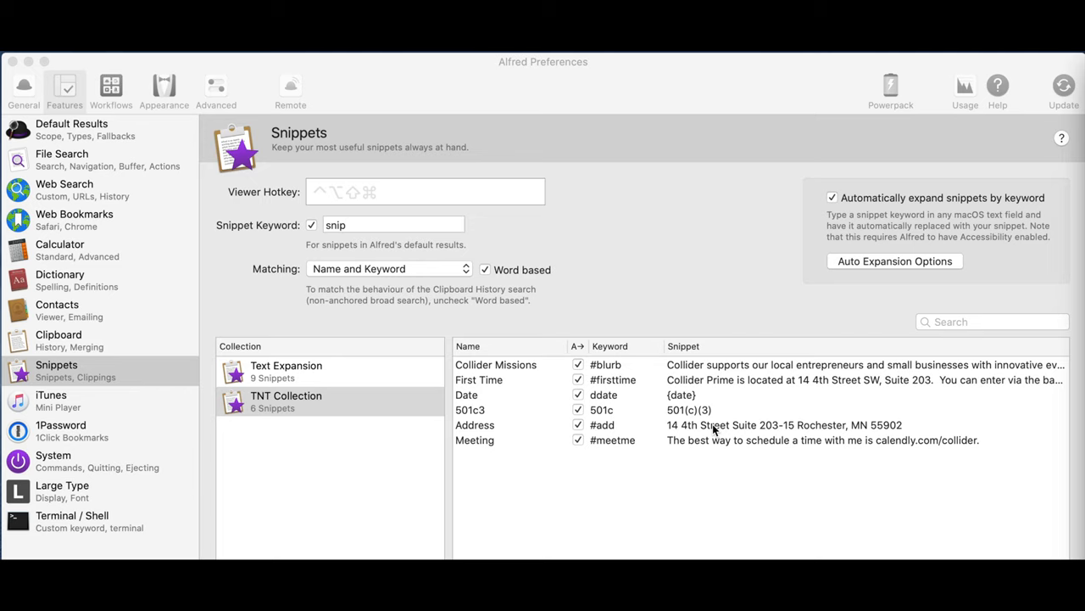
mouse_move(464, 444)
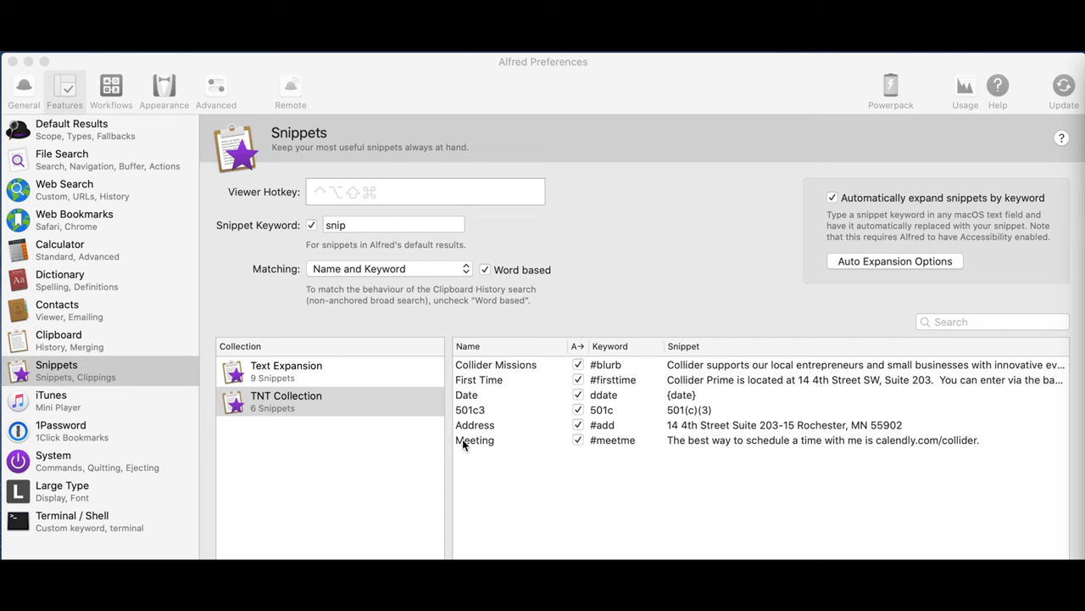
mouse_move(705, 502)
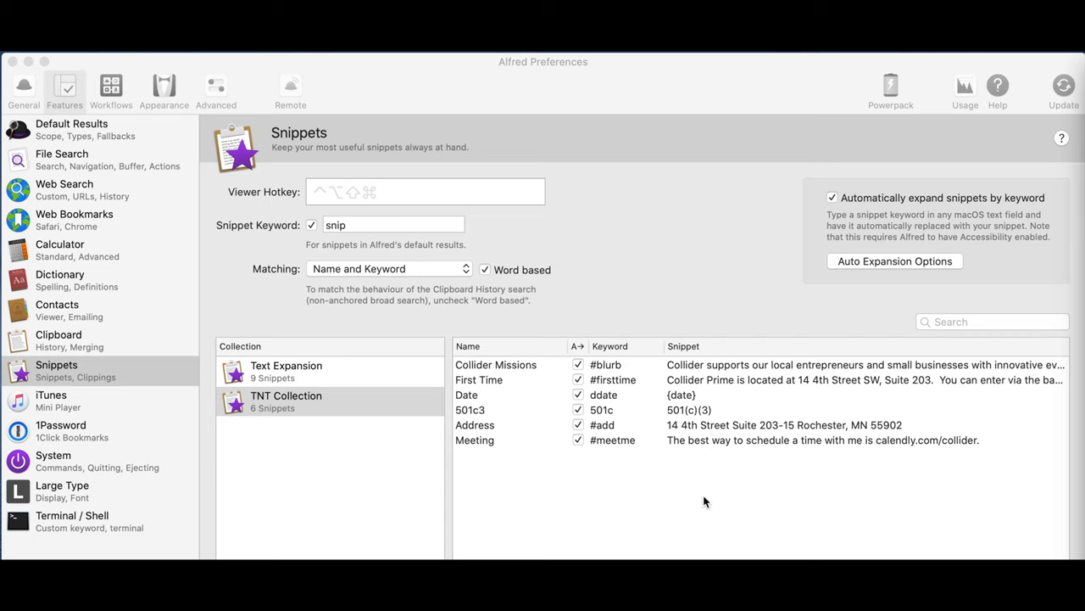
mouse_move(992, 442)
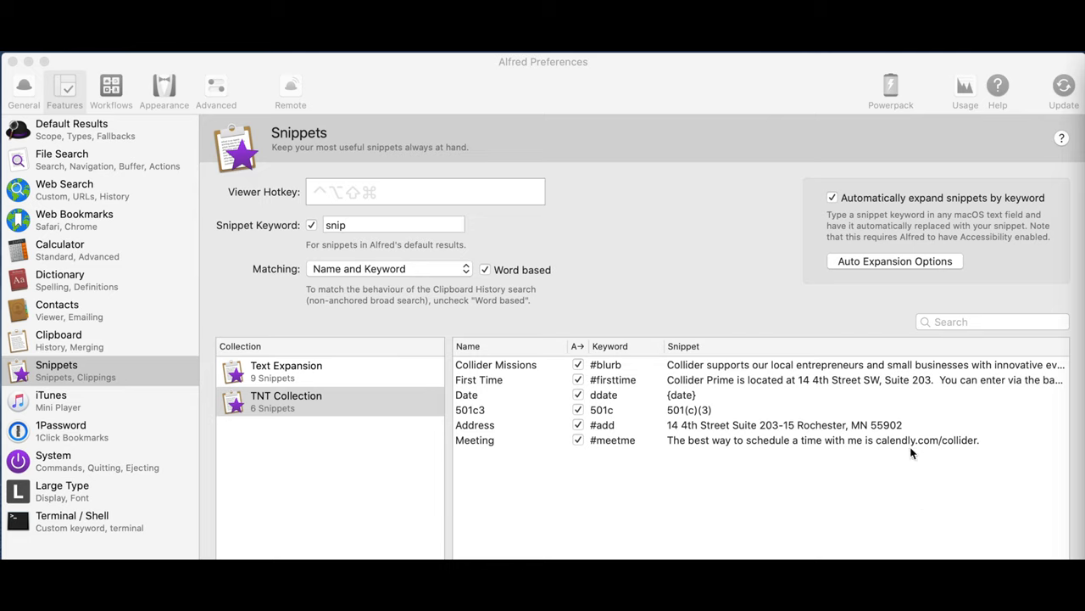
mouse_move(740, 451)
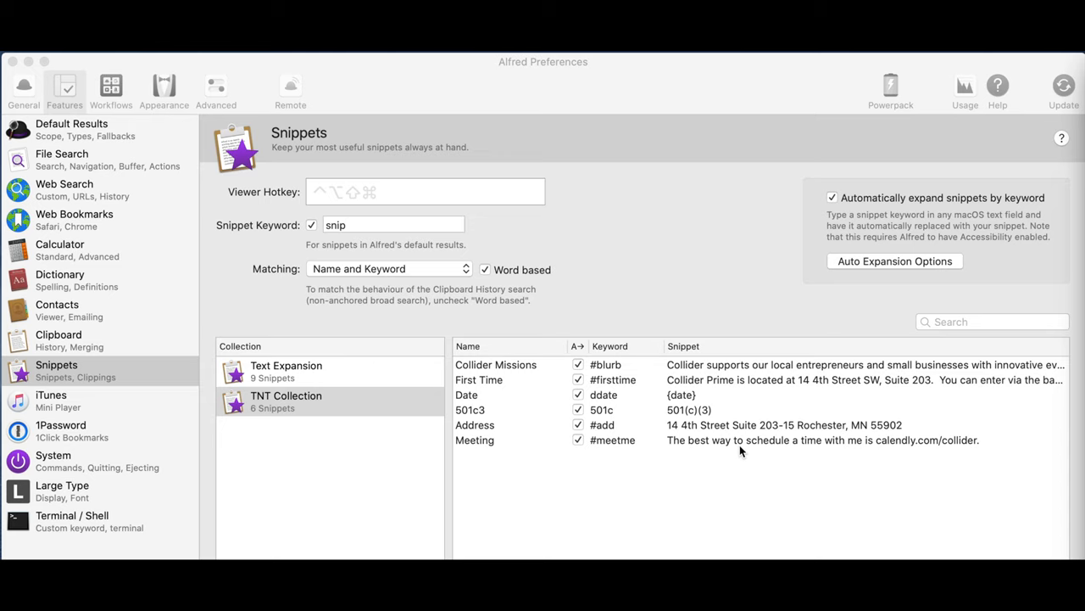
mouse_move(644, 450)
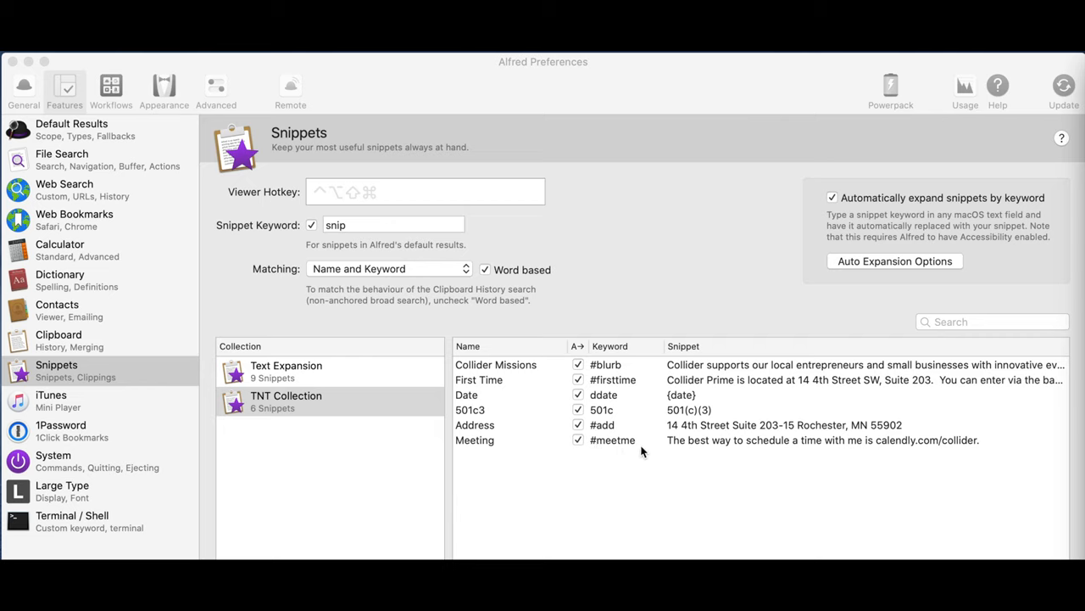
mouse_move(831, 463)
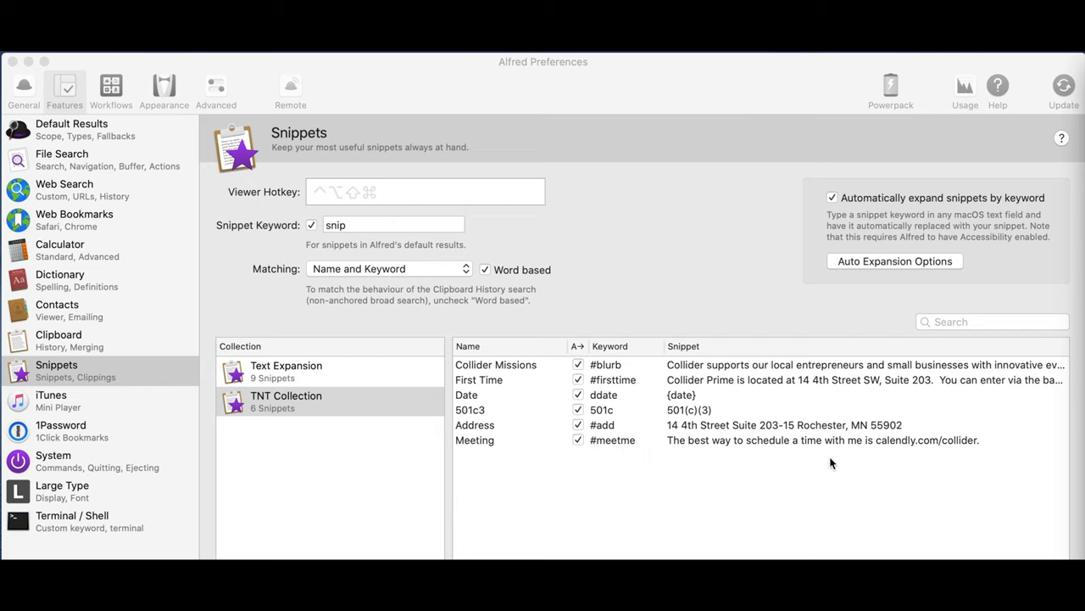
mouse_move(957, 453)
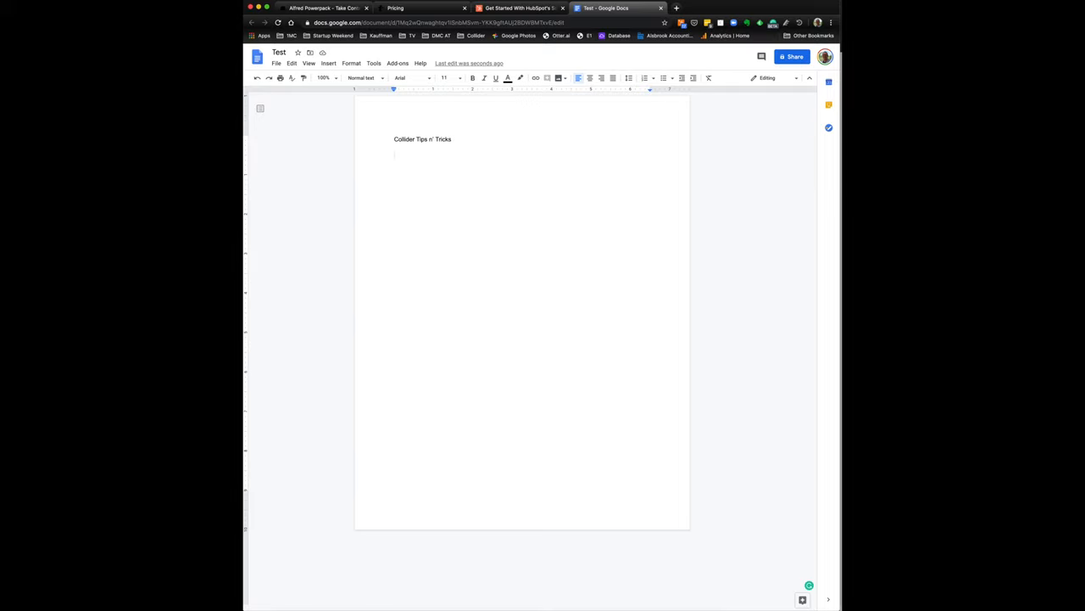
Write the 'Hi' greeting and expand the #blurb keyword into the Collider blurb paragraph.
text(Hi,)
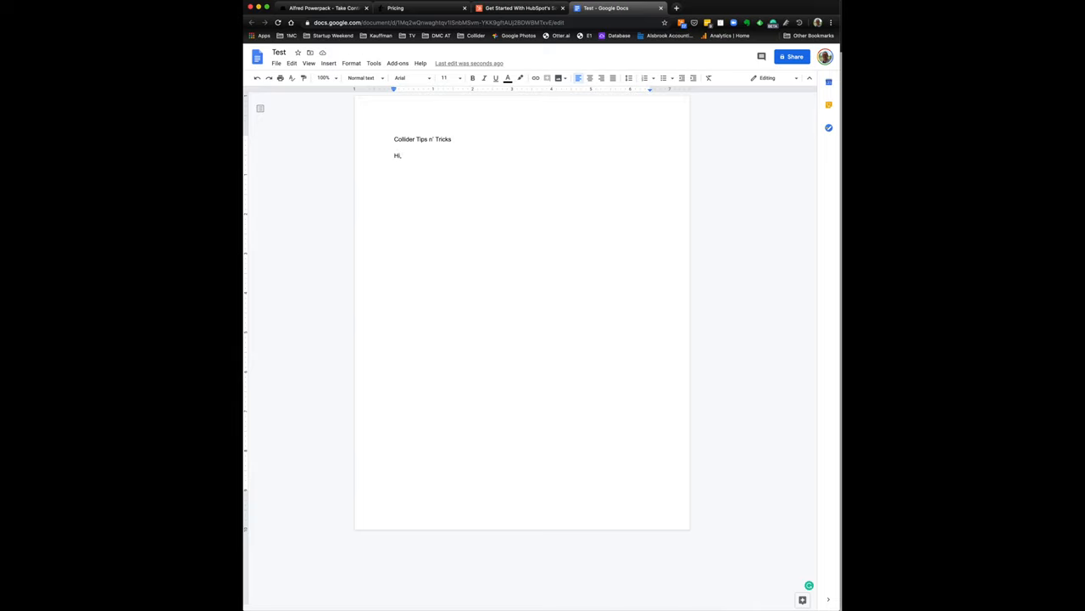
text(#blurb)
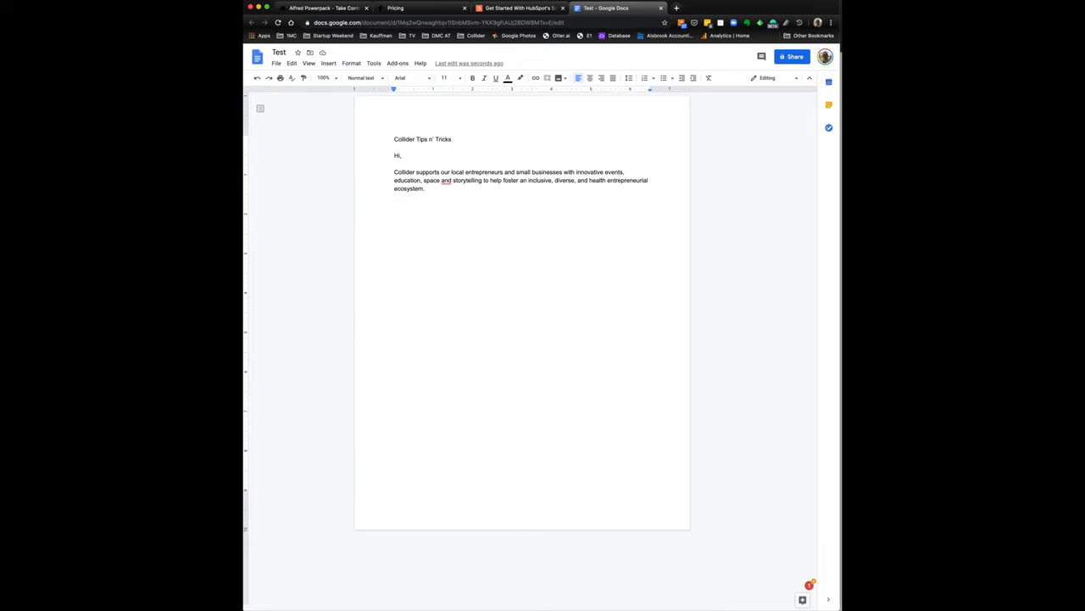
Write 'I would love to meet with you.' and expand #mm into the calendly.com/collider scheduling line.
text(I would love to meet with)
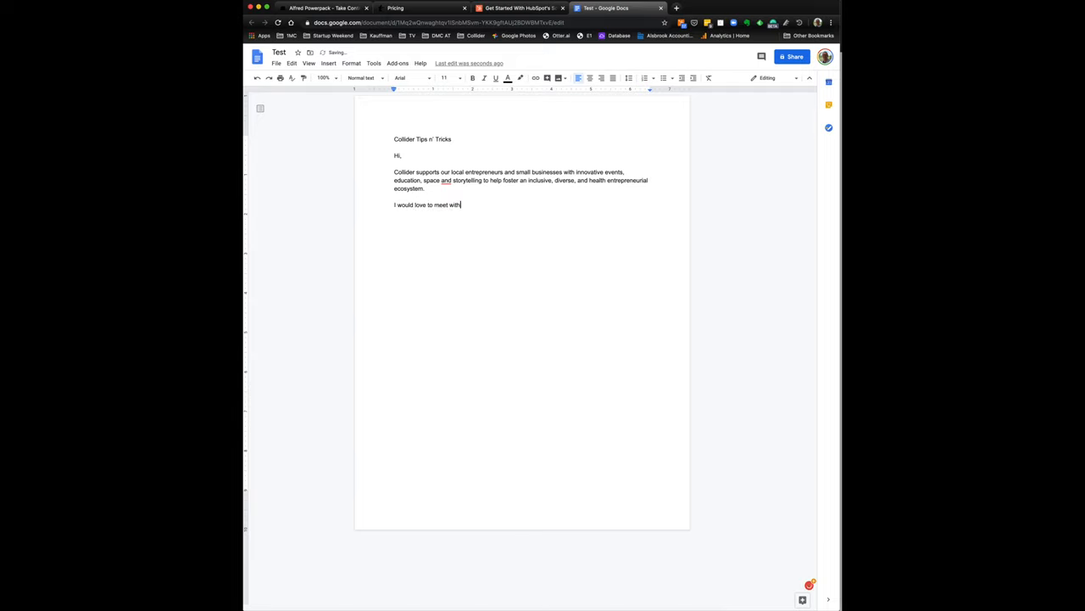
text(you.)
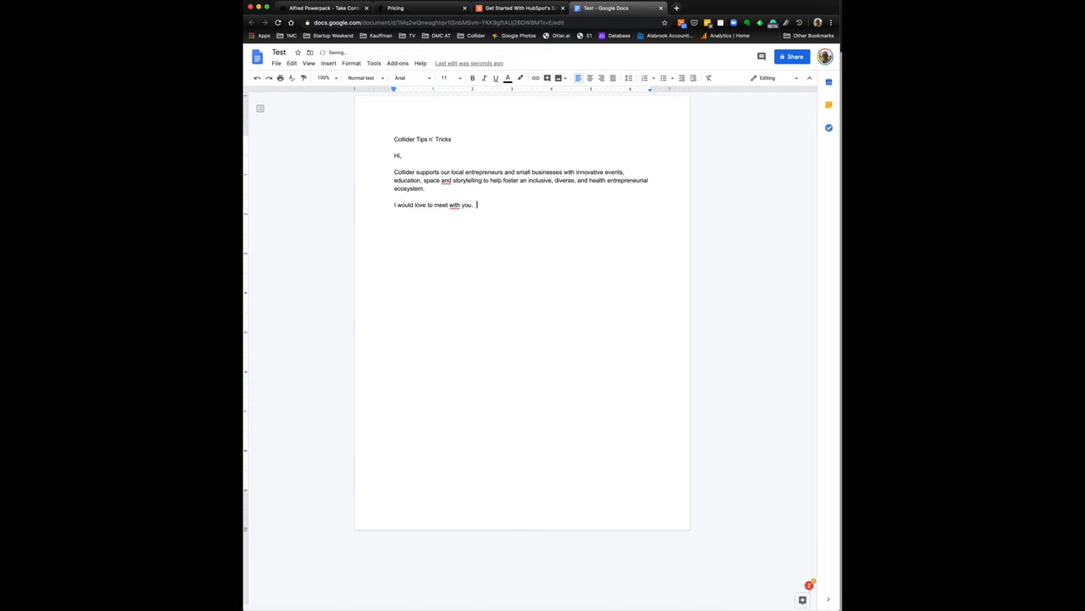
text(#mm)
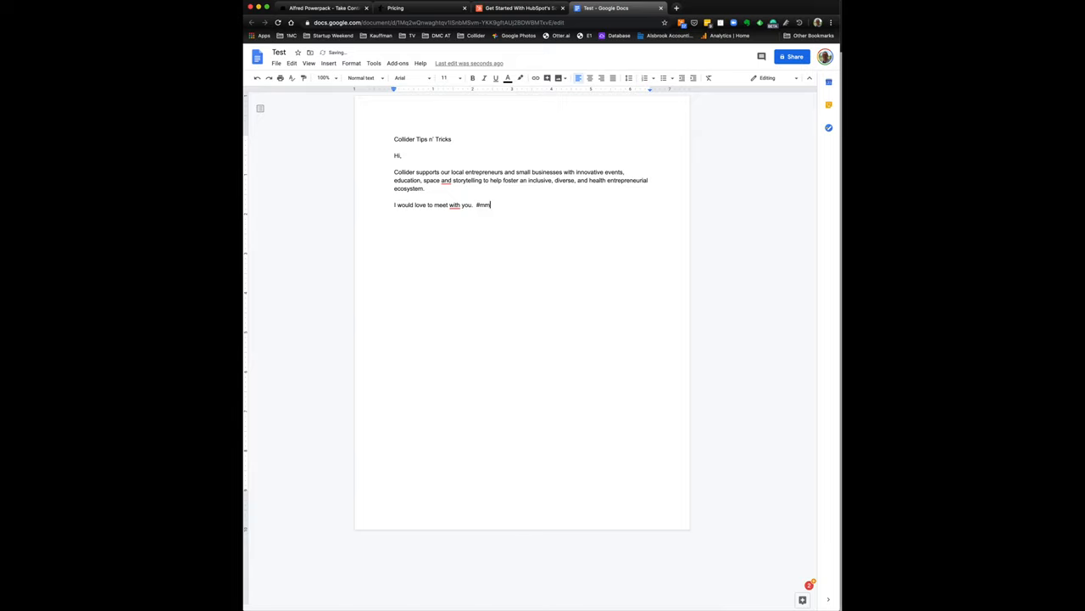
text(The best way to schedule a time with me is calendly.com/collider.)
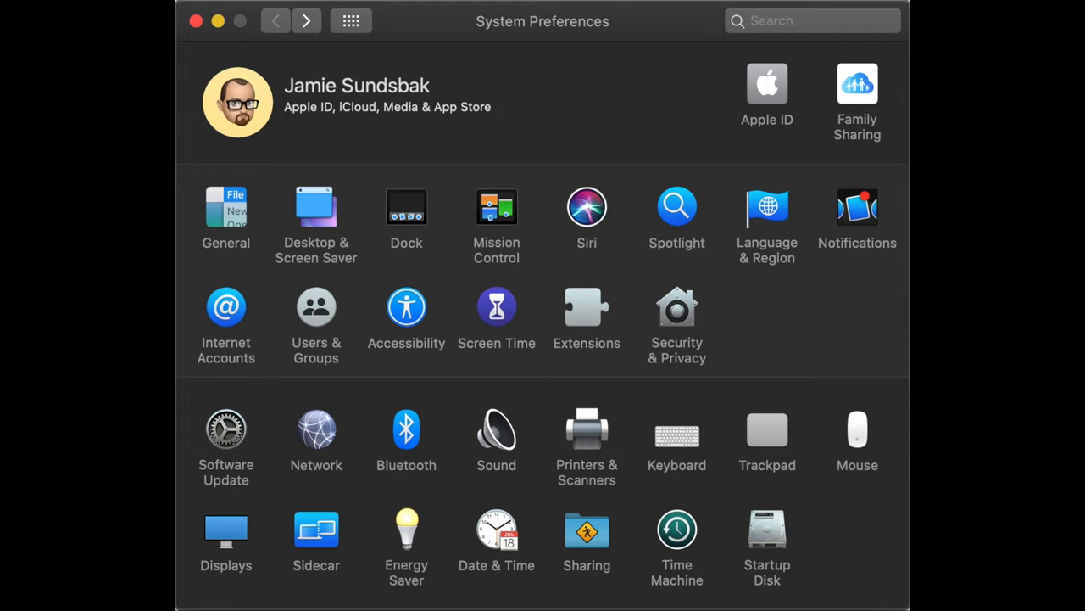
mouse_move(688, 448)
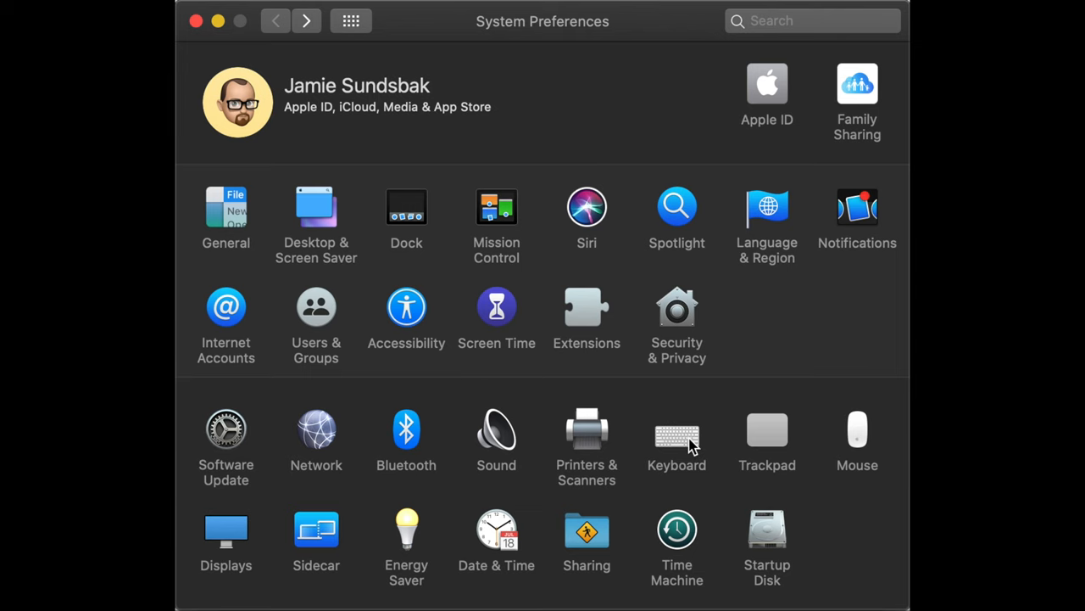
Show the Keyboard pane in System Preferences.
click(677, 427)
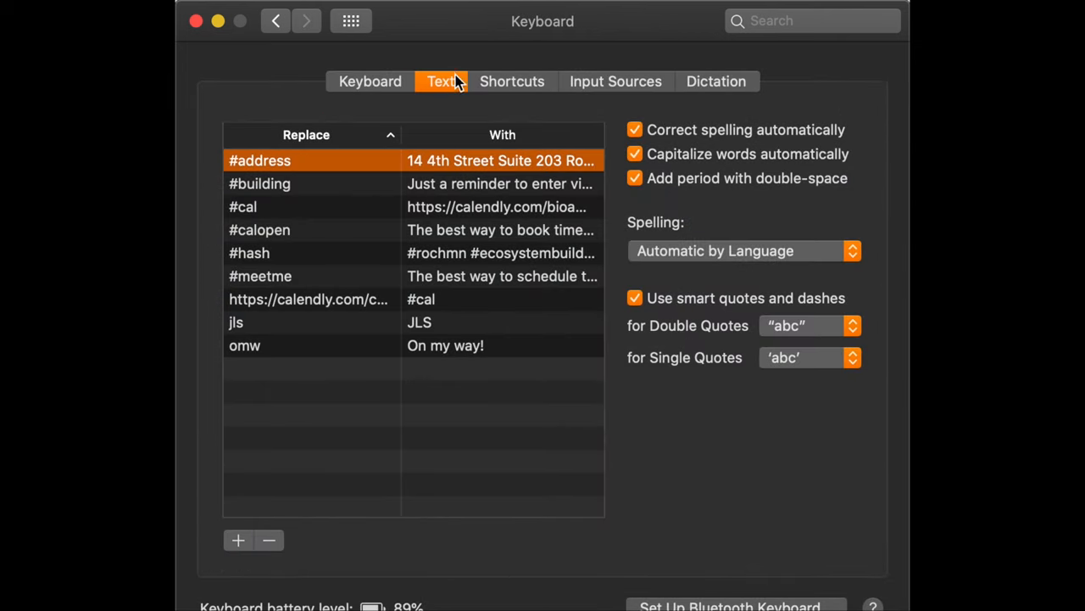
mouse_move(291, 325)
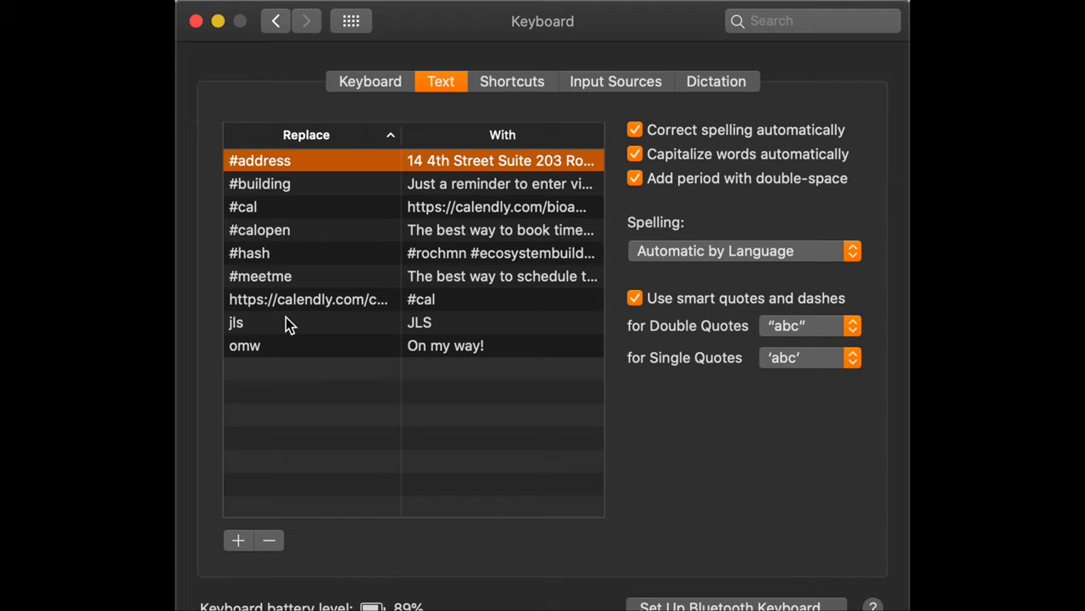
mouse_move(258, 183)
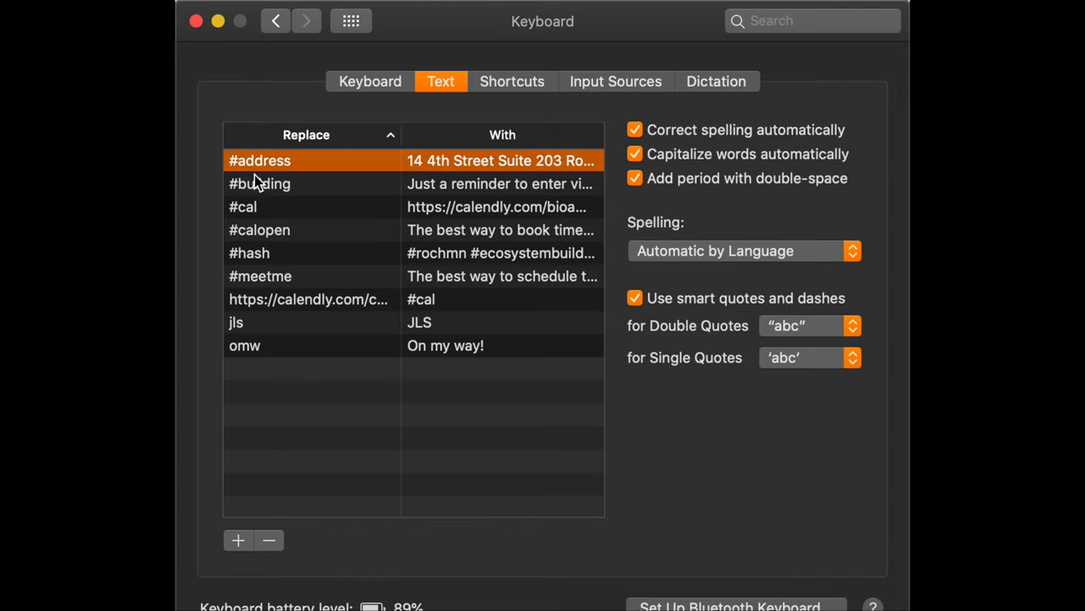
mouse_move(519, 166)
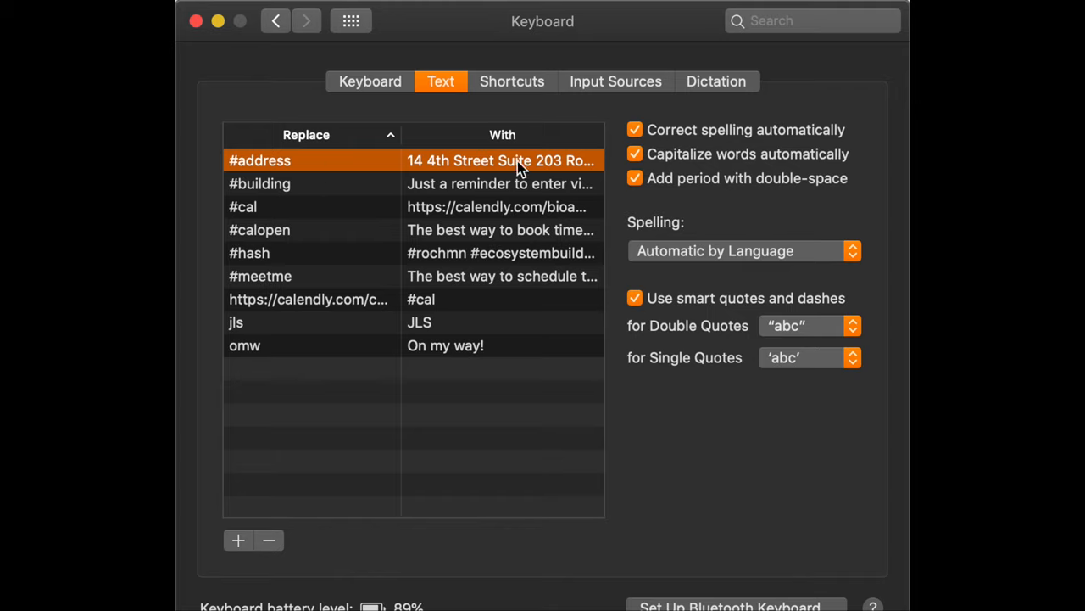
mouse_move(448, 270)
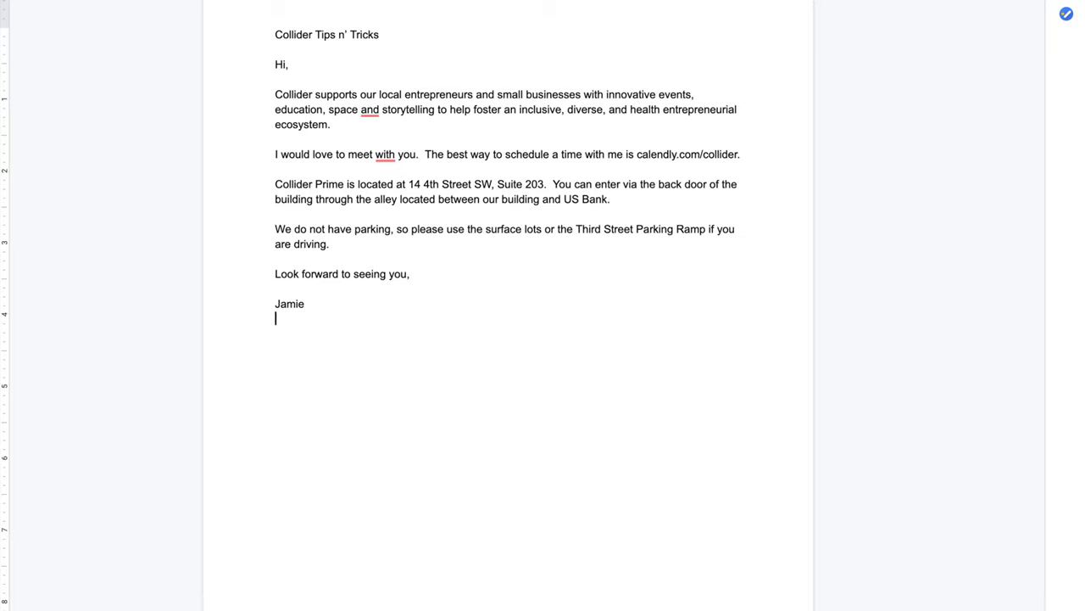
Begin a new snippet keyword with '#' on the line below the signature.
text(#)
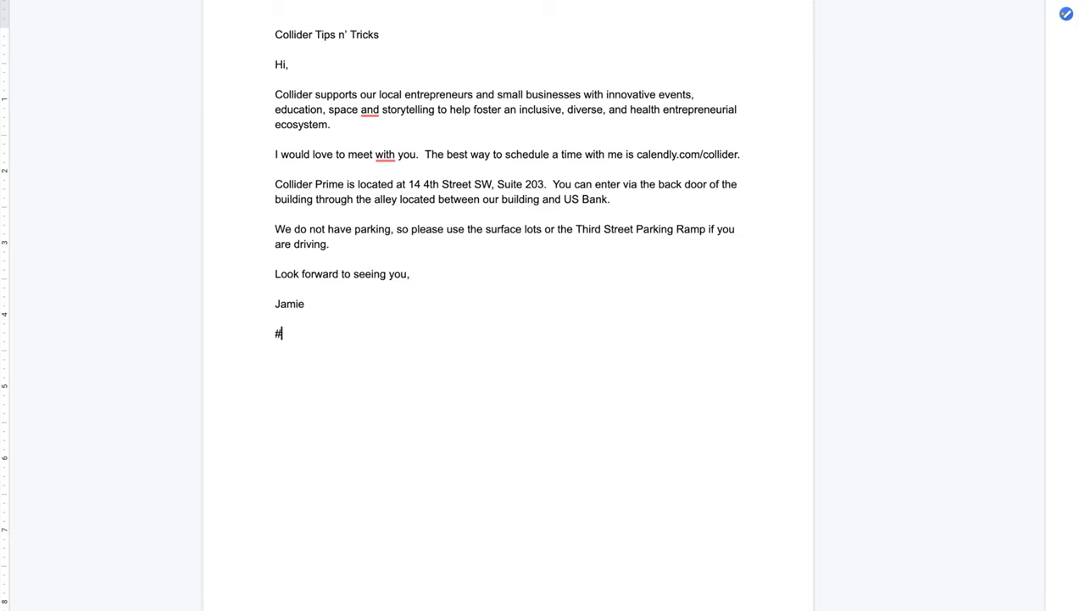